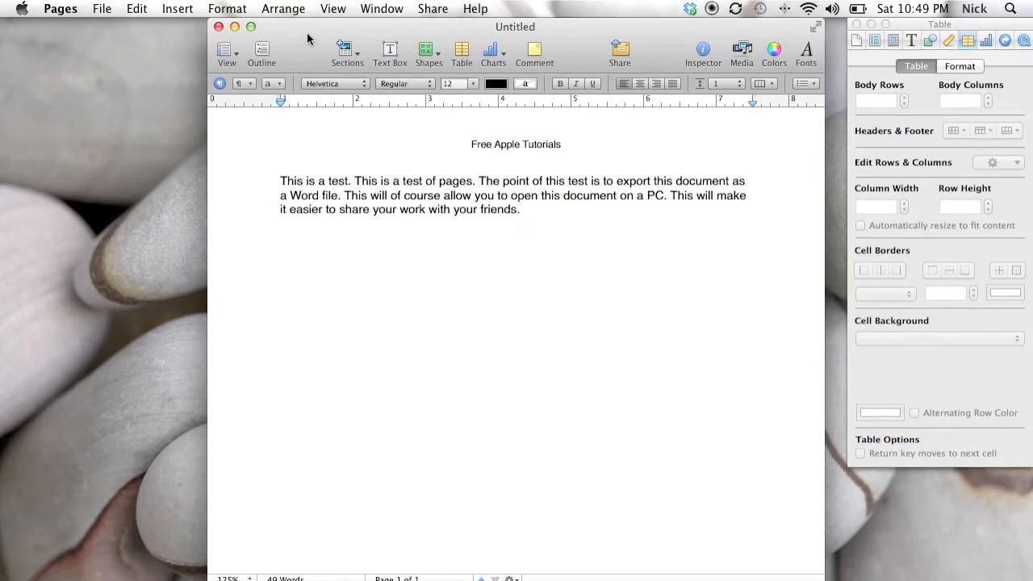
Step: Start an export of the open document from the File menu
{"action": "left_click", "coordinate": [520, 210]}
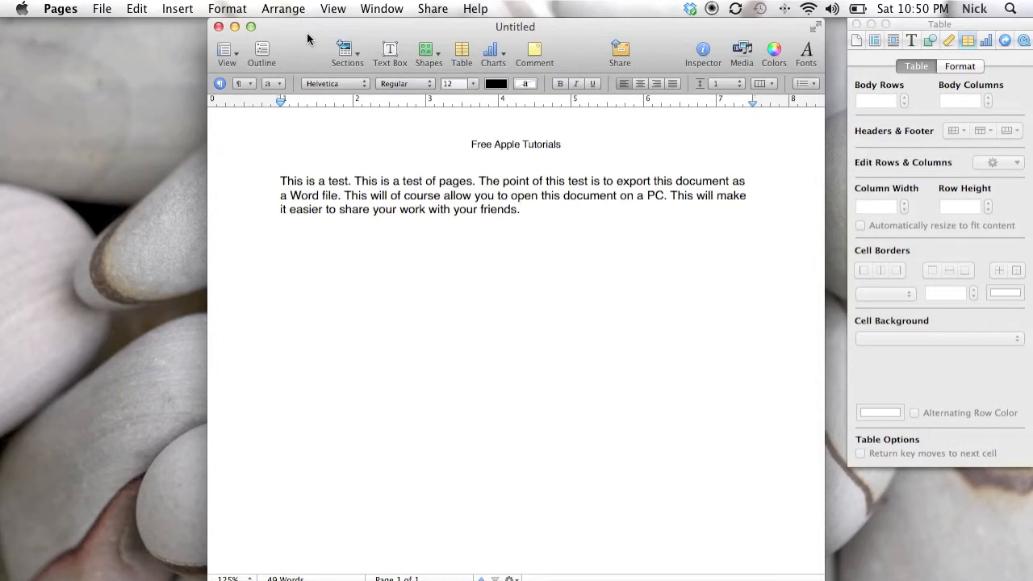
{"action": "mouse_move", "coordinate": [197, 63]}
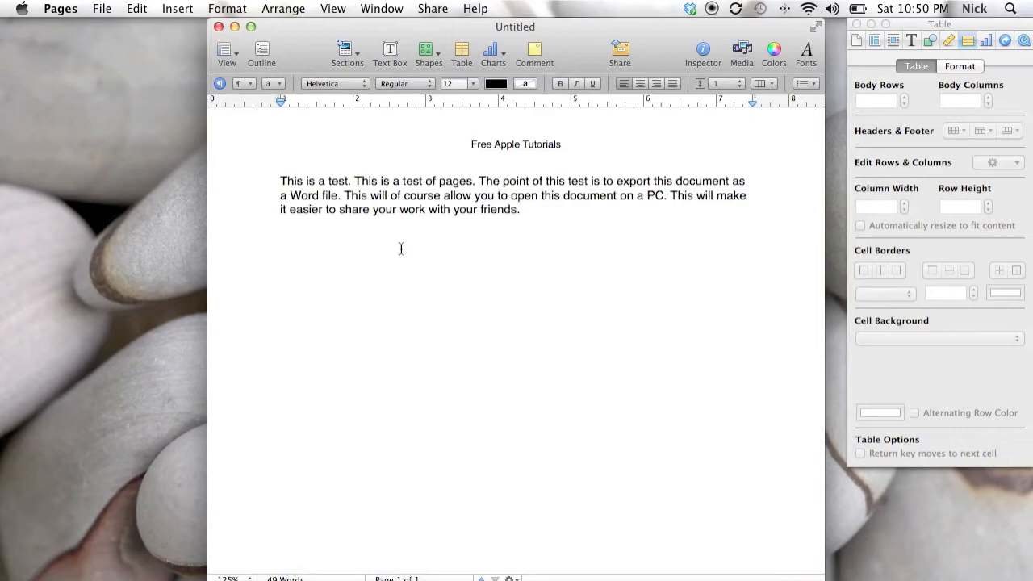
{"action": "left_click", "coordinate": [101, 10]}
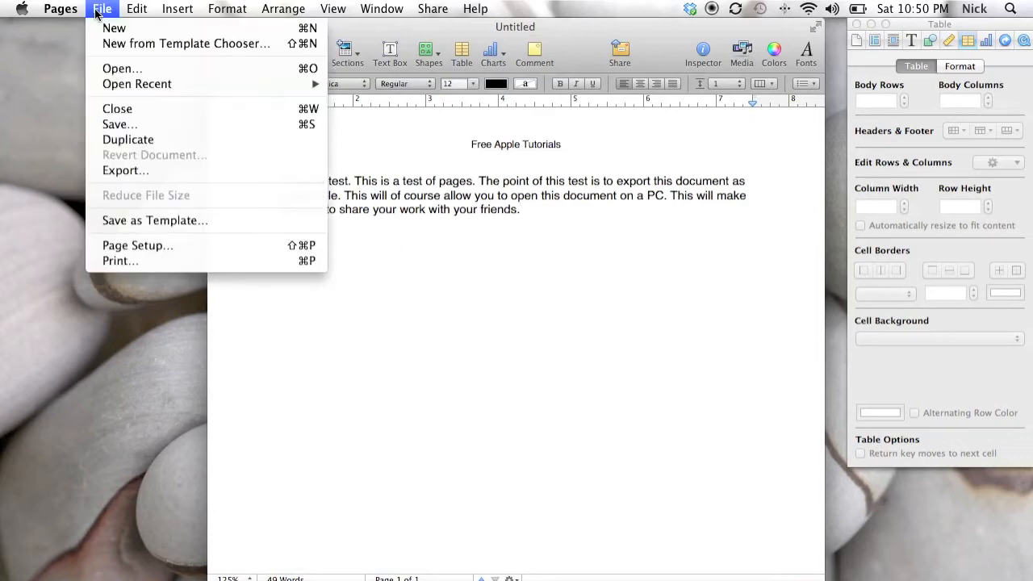
{"action": "mouse_move", "coordinate": [144, 171]}
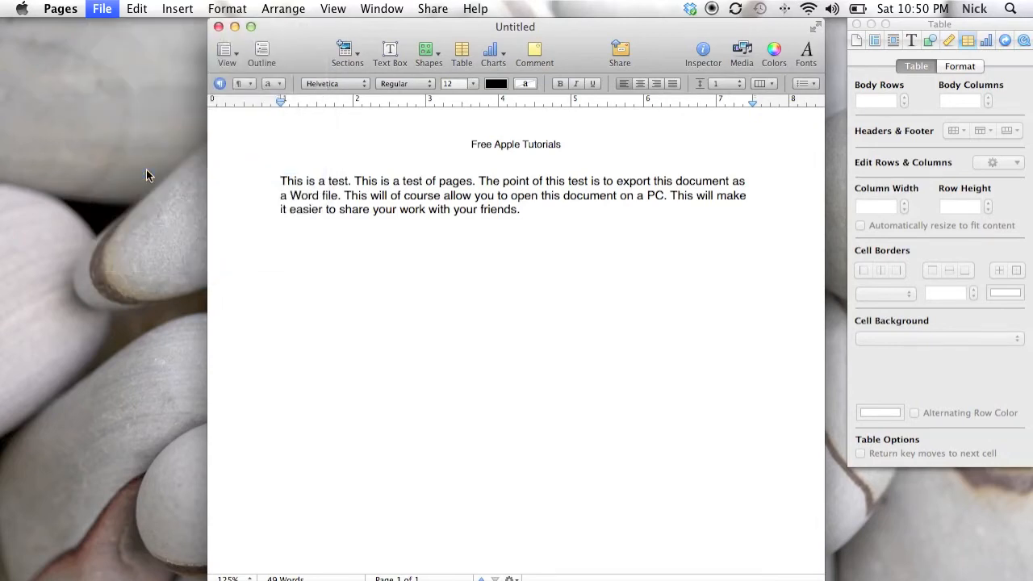
{"action": "left_click", "coordinate": [102, 8]}
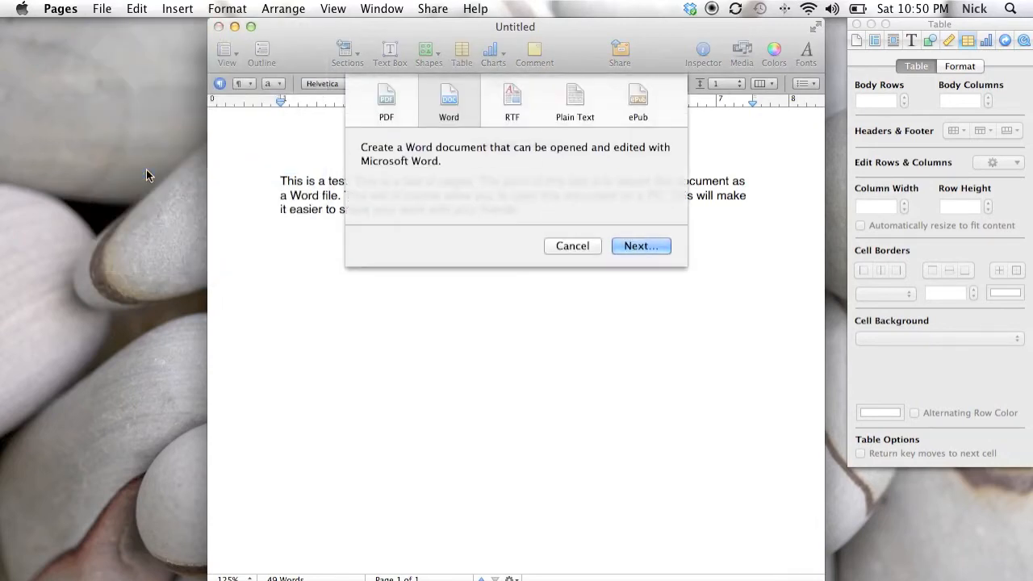
{"action": "mouse_move", "coordinate": [439, 113]}
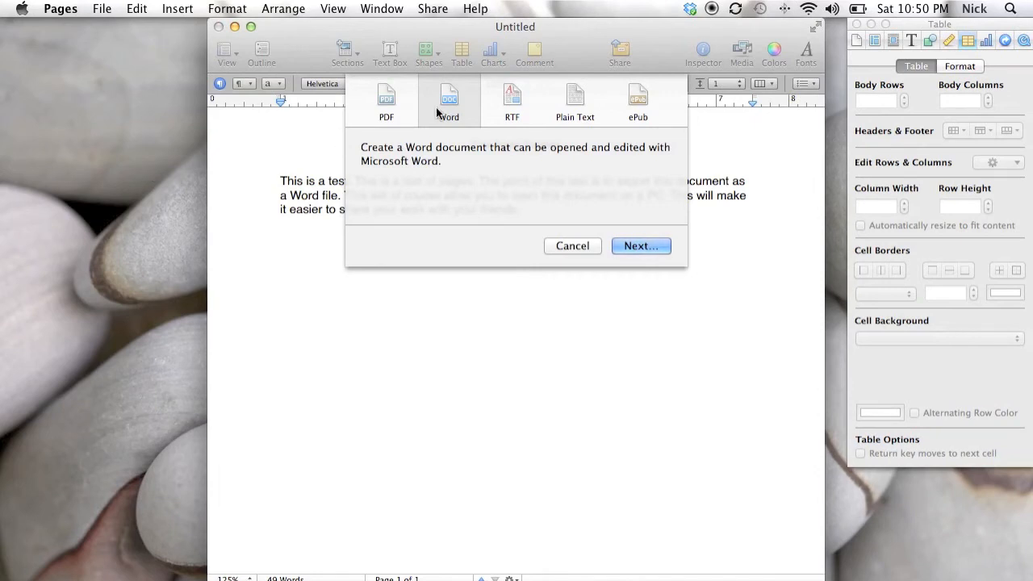
Step: Browse the PDF, RTF and ePub formats, then choose Word as the export format
{"action": "left_click", "coordinate": [387, 100]}
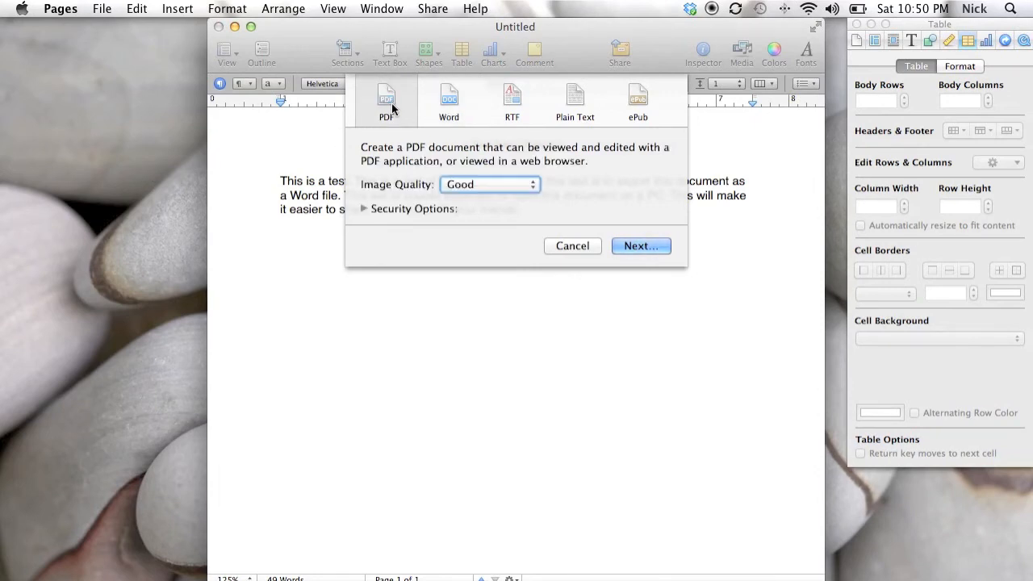
{"action": "left_click", "coordinate": [511, 100]}
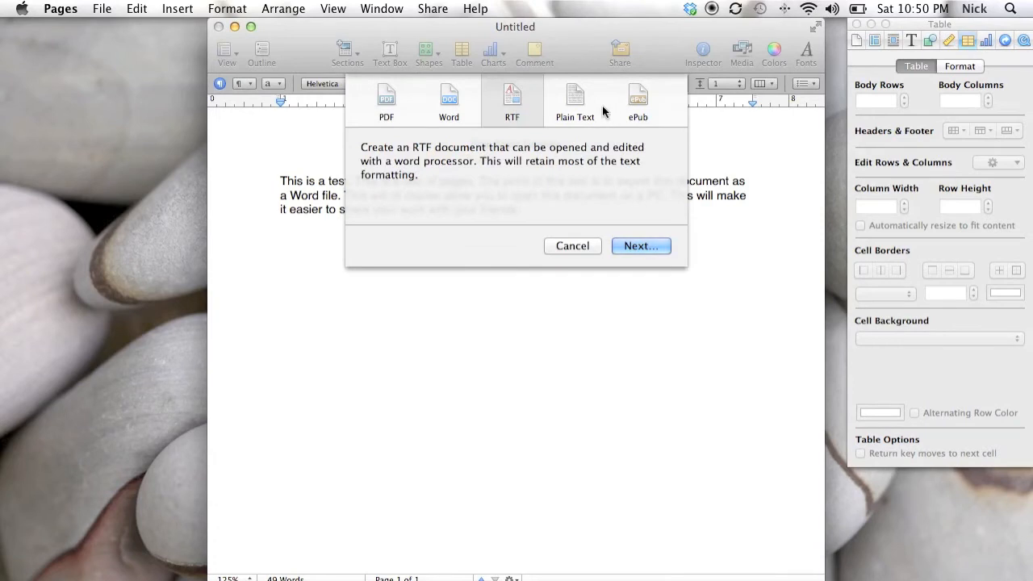
{"action": "left_click", "coordinate": [636, 97]}
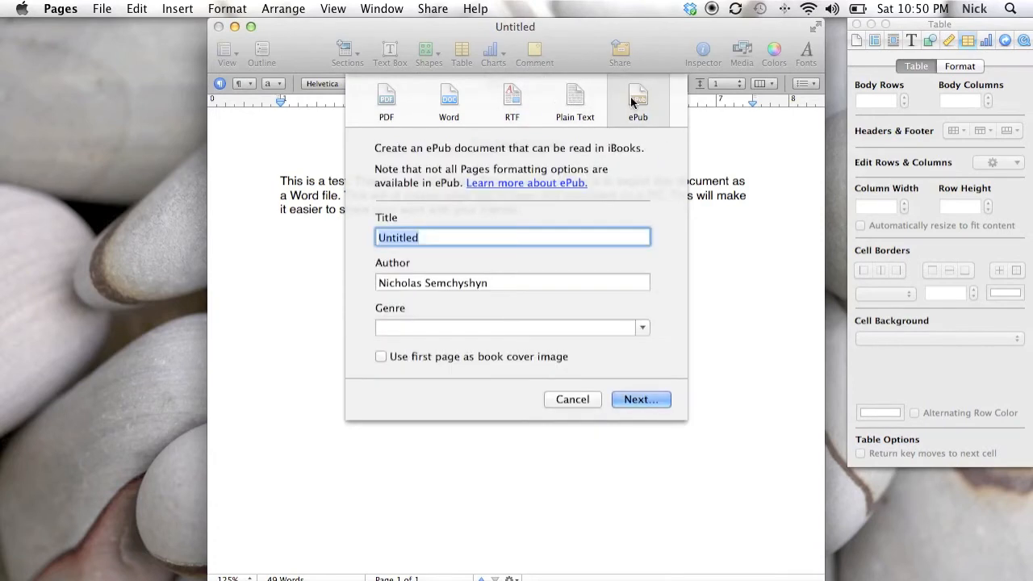
{"action": "left_click", "coordinate": [448, 100]}
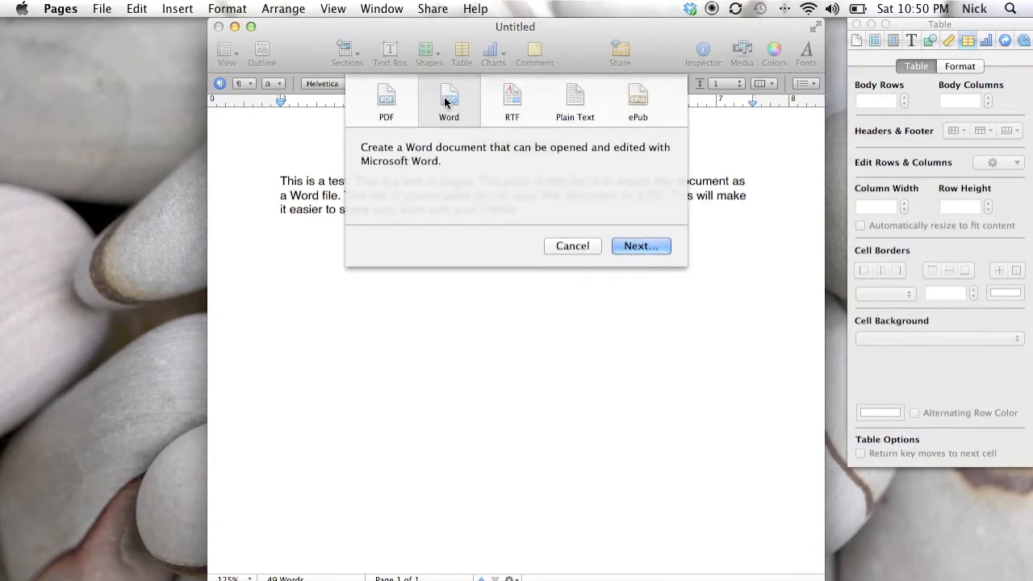
{"action": "mouse_move", "coordinate": [625, 216]}
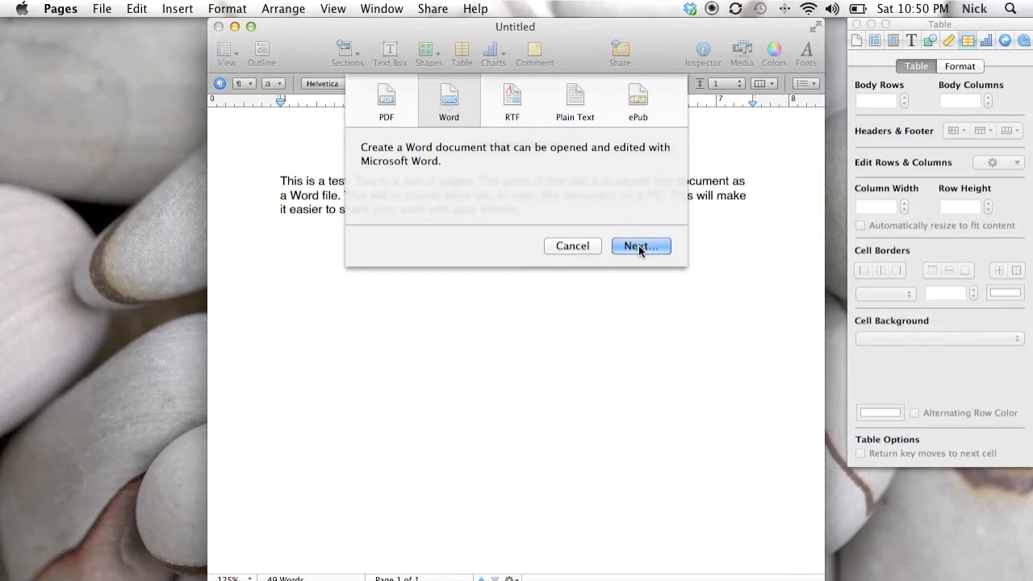
Step: Export the Word file as 'TestDoc' with the Desktop kept as the save location
{"action": "left_click", "coordinate": [639, 246]}
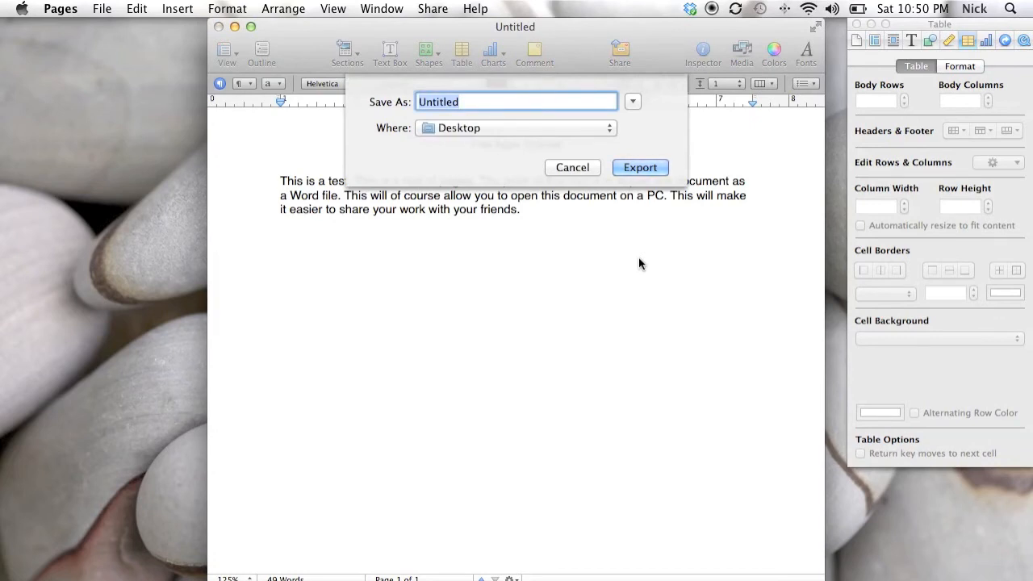
{"action": "type", "text": "Test"}
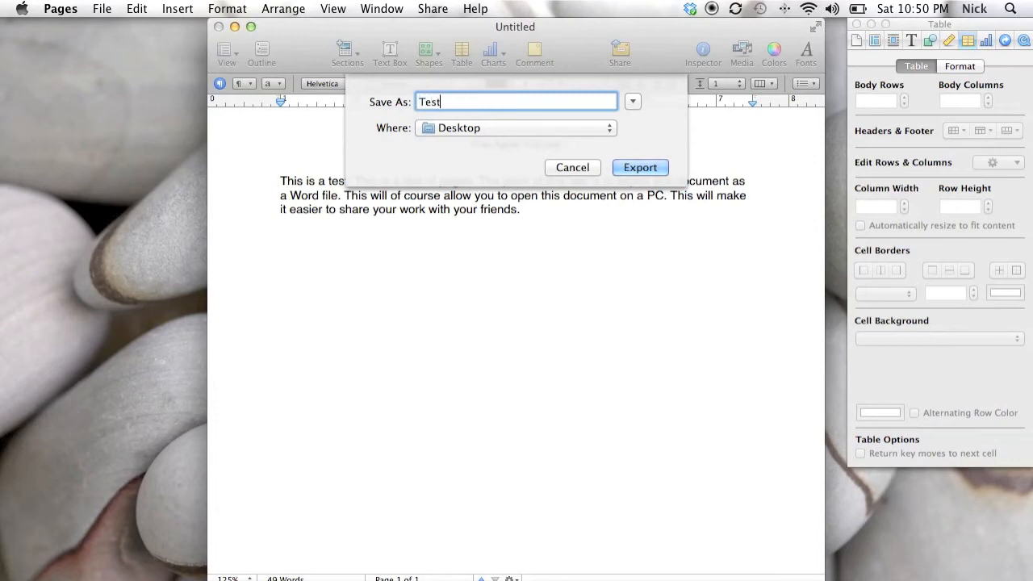
{"action": "type", "text": "Doc"}
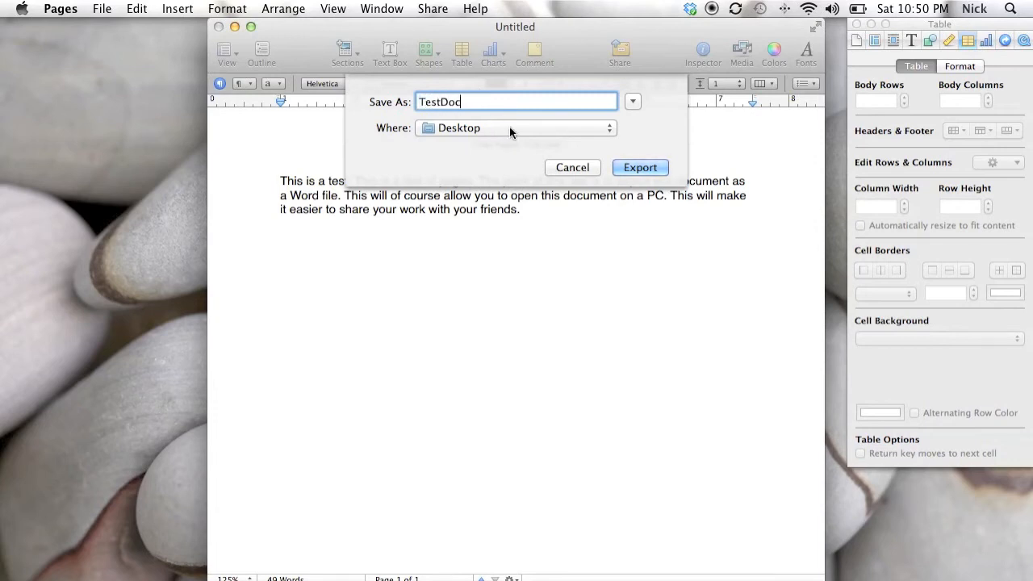
{"action": "left_click", "coordinate": [515, 128]}
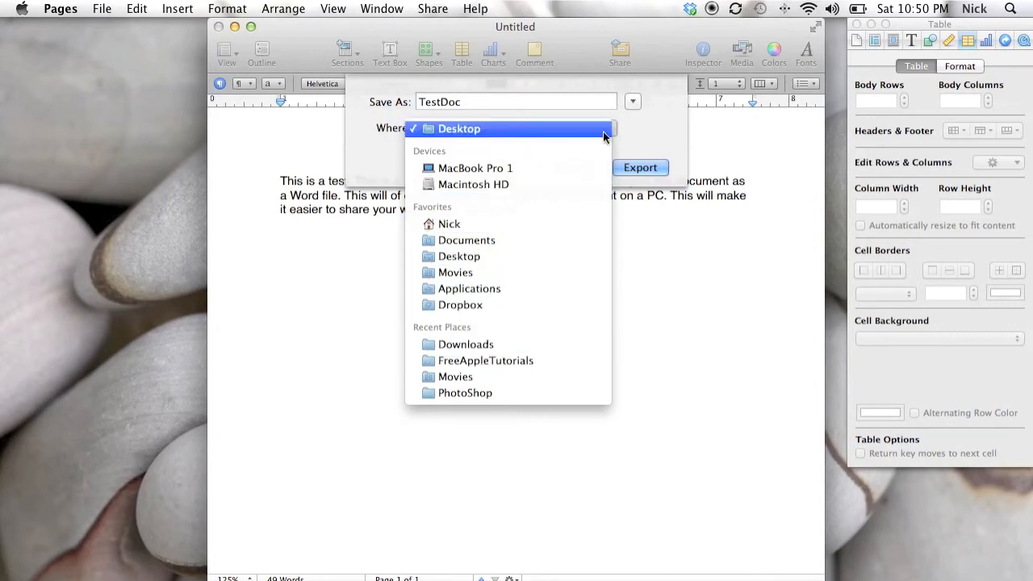
{"action": "left_click", "coordinate": [459, 129]}
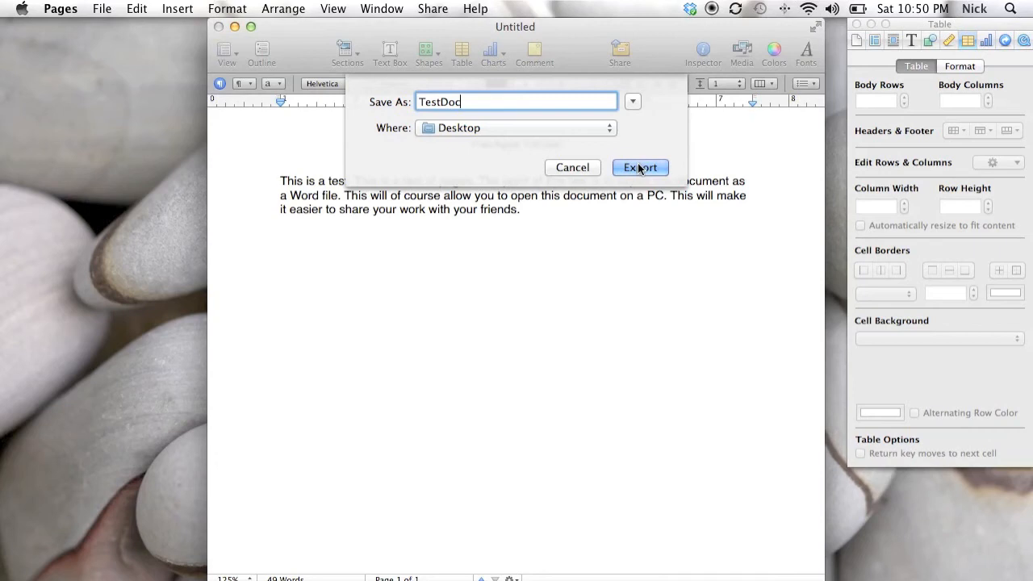
{"action": "left_click", "coordinate": [639, 166]}
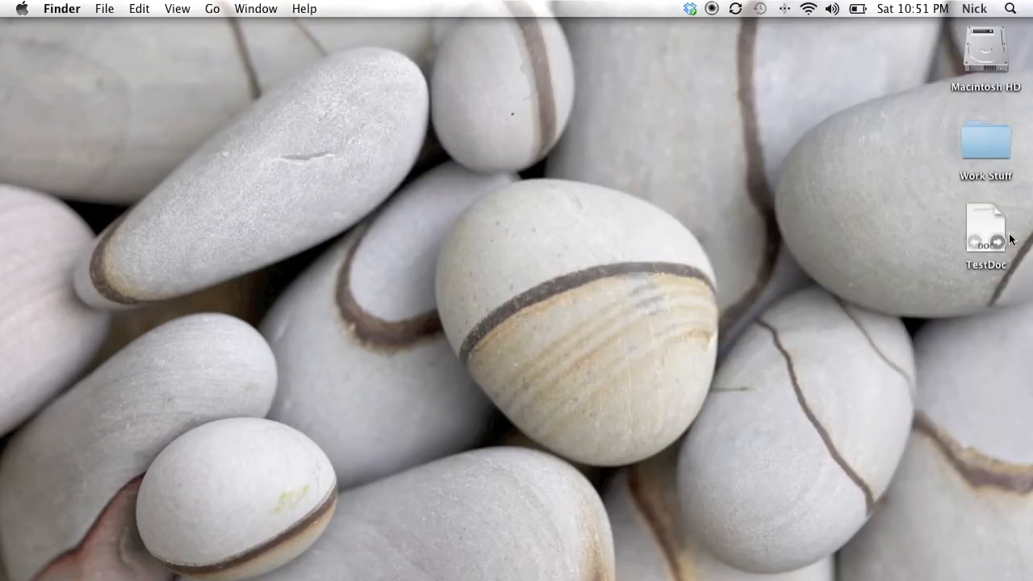
Step: Preview the exported TestDoc.doc from the Desktop in Quick Look
{"action": "left_click", "coordinate": [985, 230]}
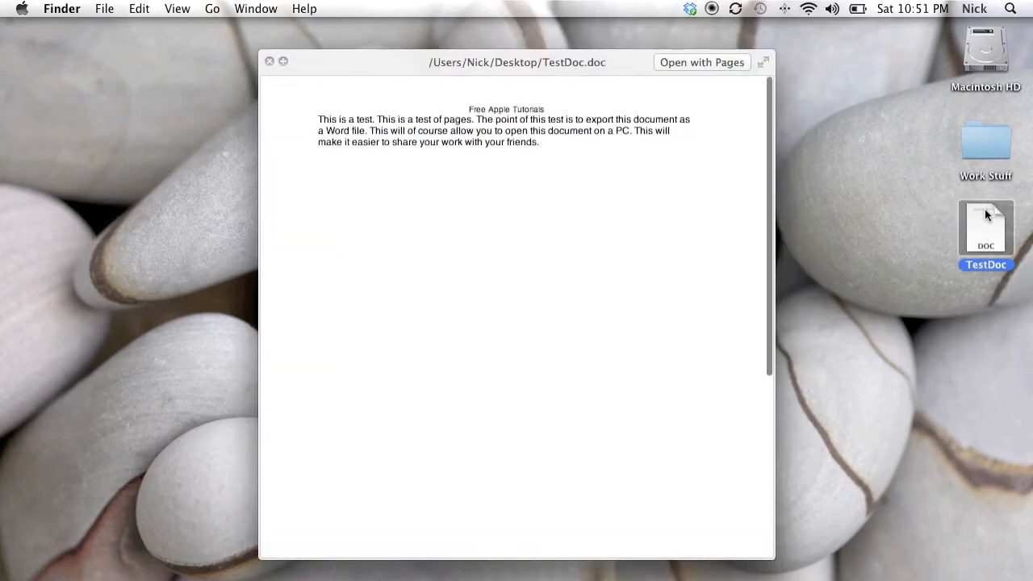
{"action": "mouse_move", "coordinate": [597, 72]}
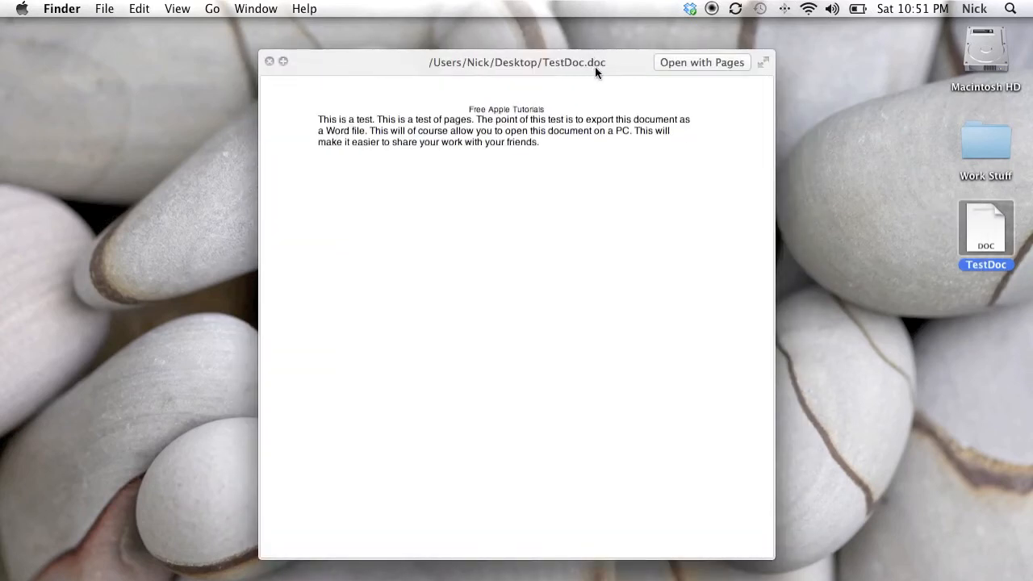